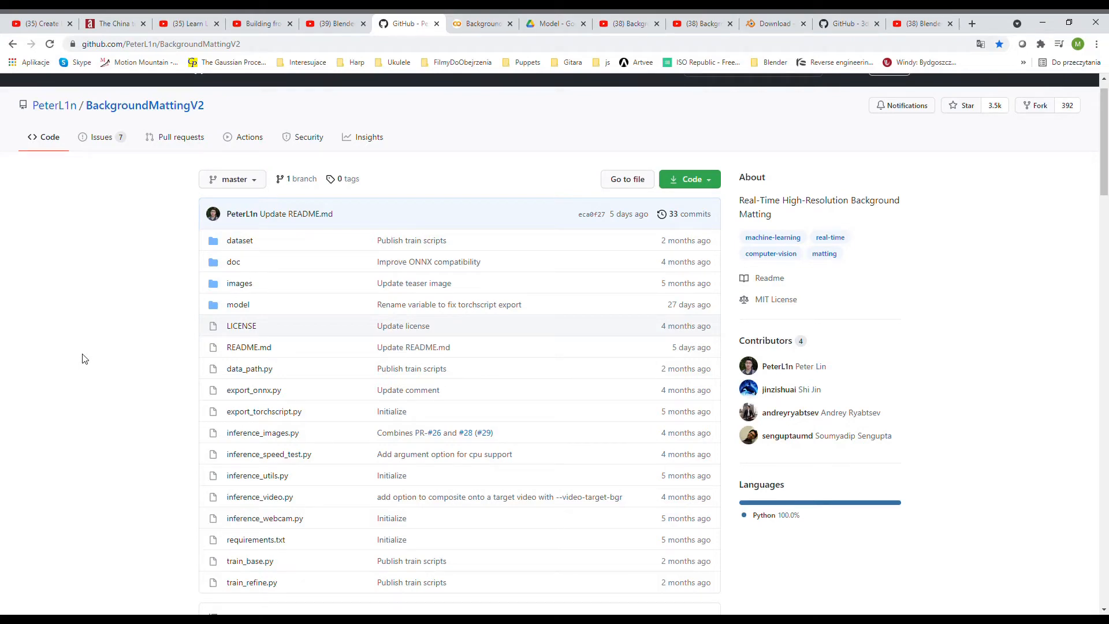
{"action": "mouse_move", "coordinate": [210, 101]}
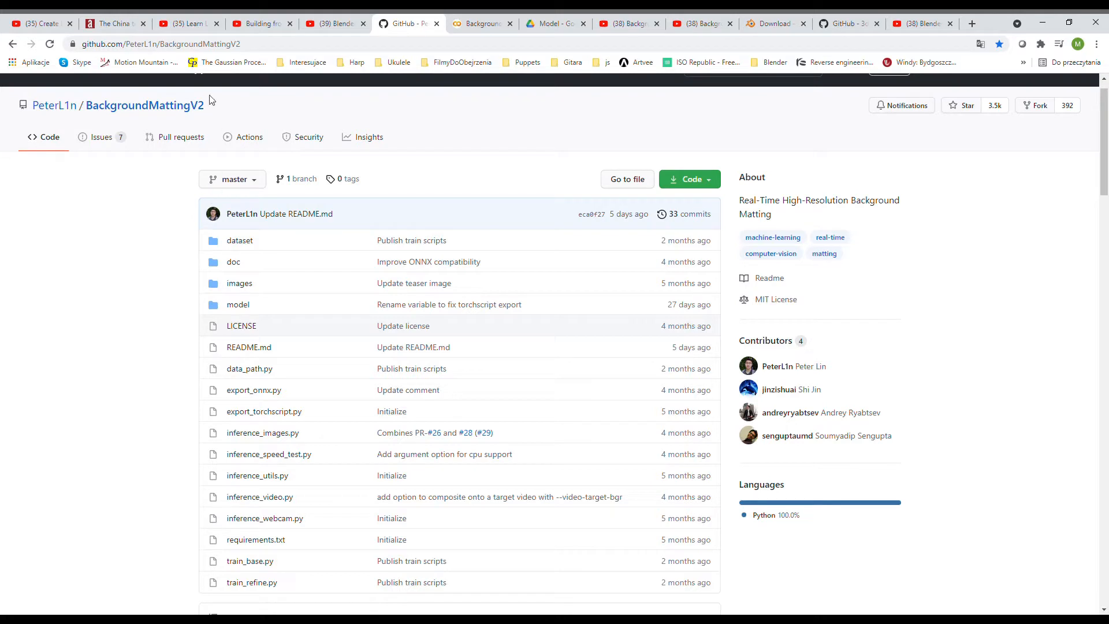
{"action": "mouse_move", "coordinate": [134, 275]}
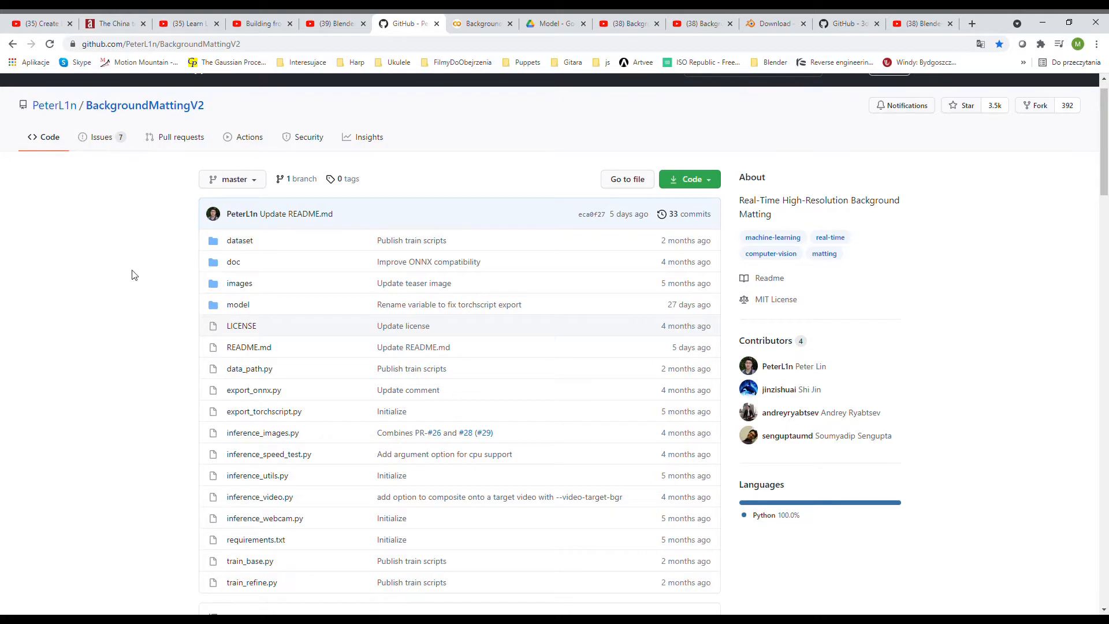
Step: Browse down the shared Model folder and enter its PyTorch subfolder listing the .pth weights
{"action": "scroll", "scroll_direction": "down", "scroll_amount": 3}
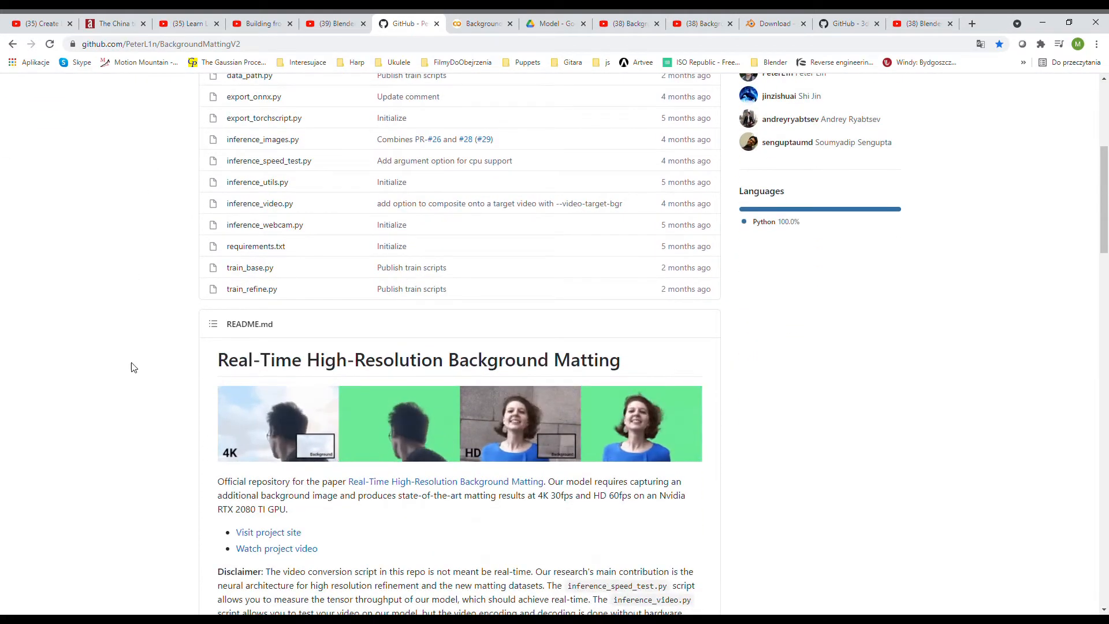
{"action": "mouse_move", "coordinate": [493, 375]}
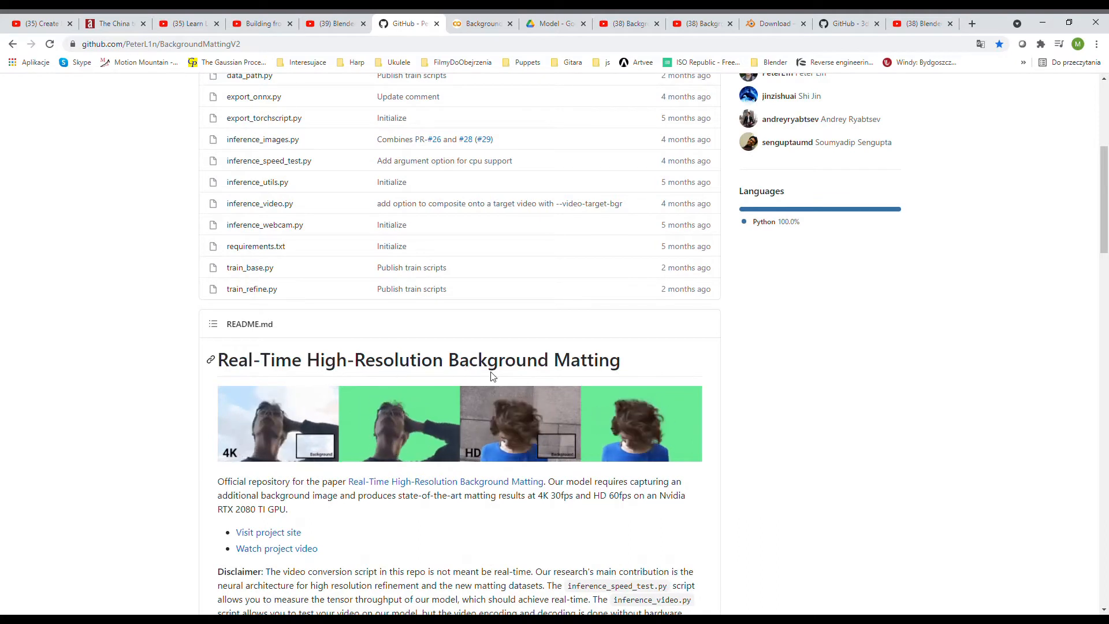
{"action": "mouse_move", "coordinate": [253, 566]}
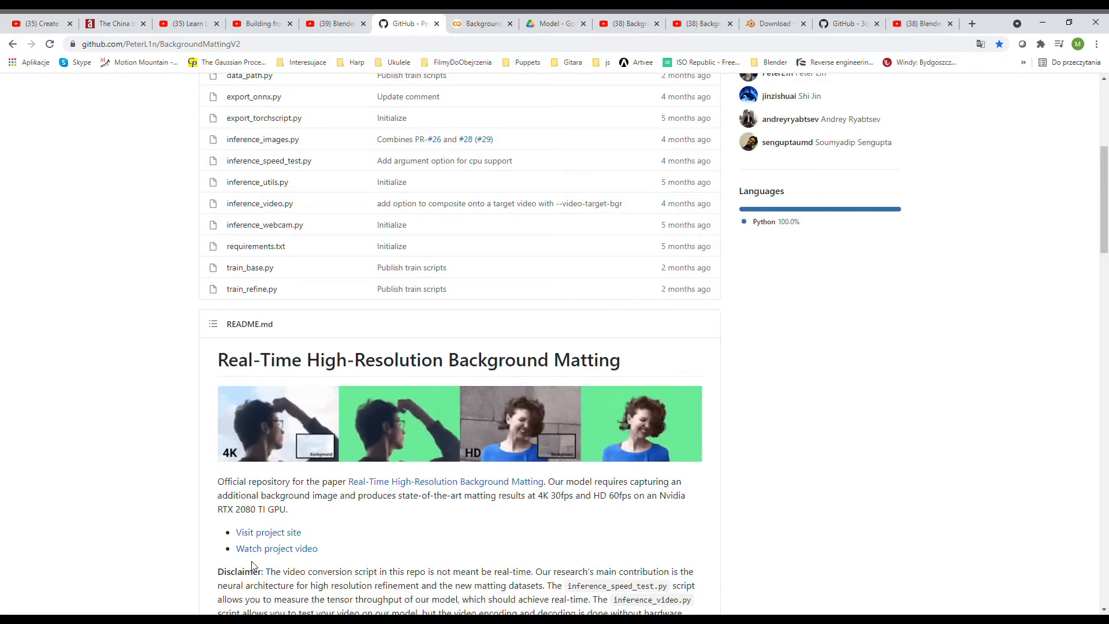
{"action": "scroll", "scroll_direction": "down", "scroll_amount": 3}
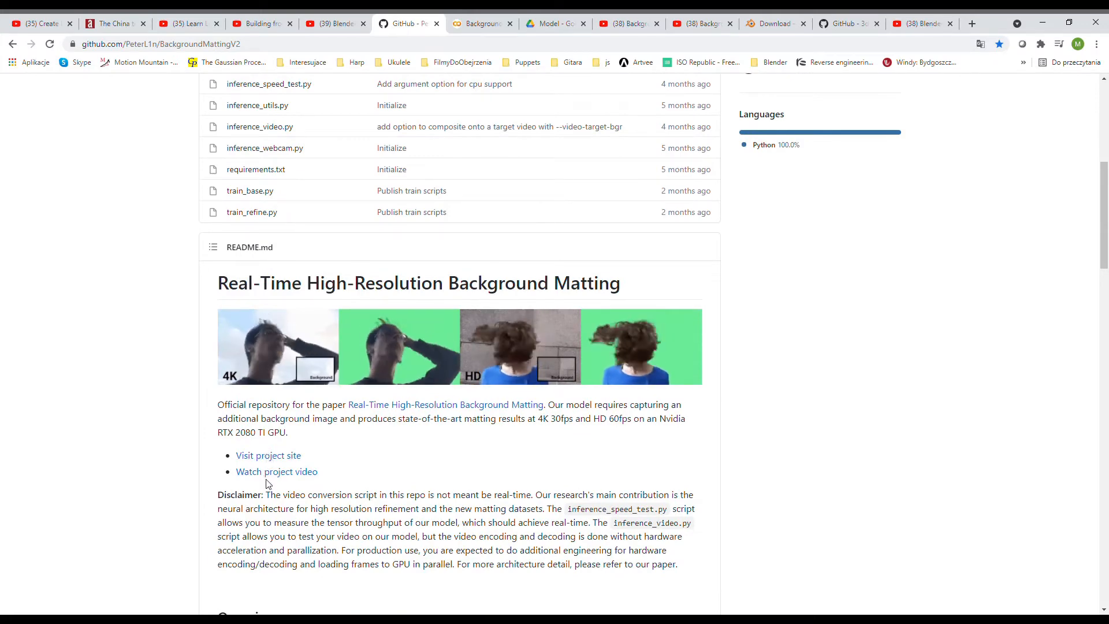
{"action": "scroll", "scroll_direction": "down", "scroll_amount": 3}
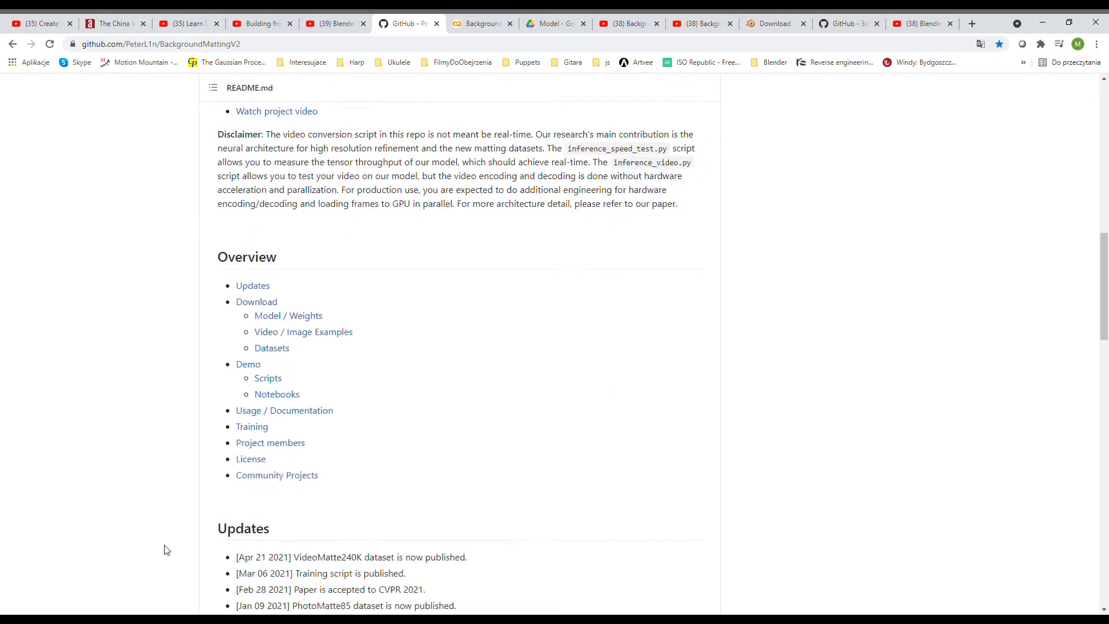
{"action": "scroll", "scroll_direction": "down", "scroll_amount": 3}
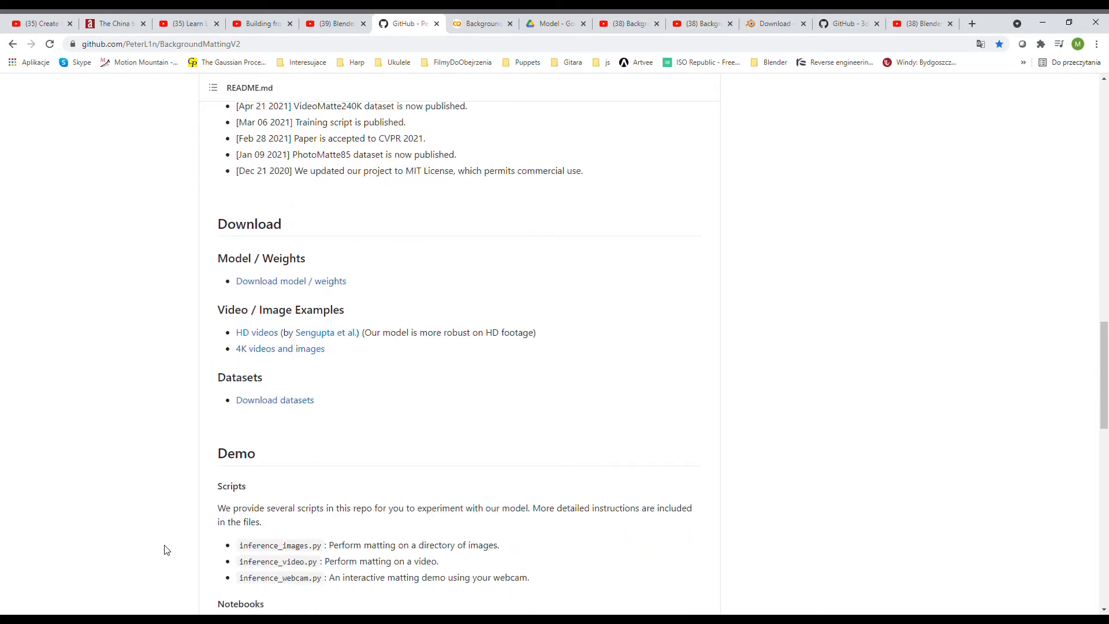
{"action": "mouse_move", "coordinate": [313, 276]}
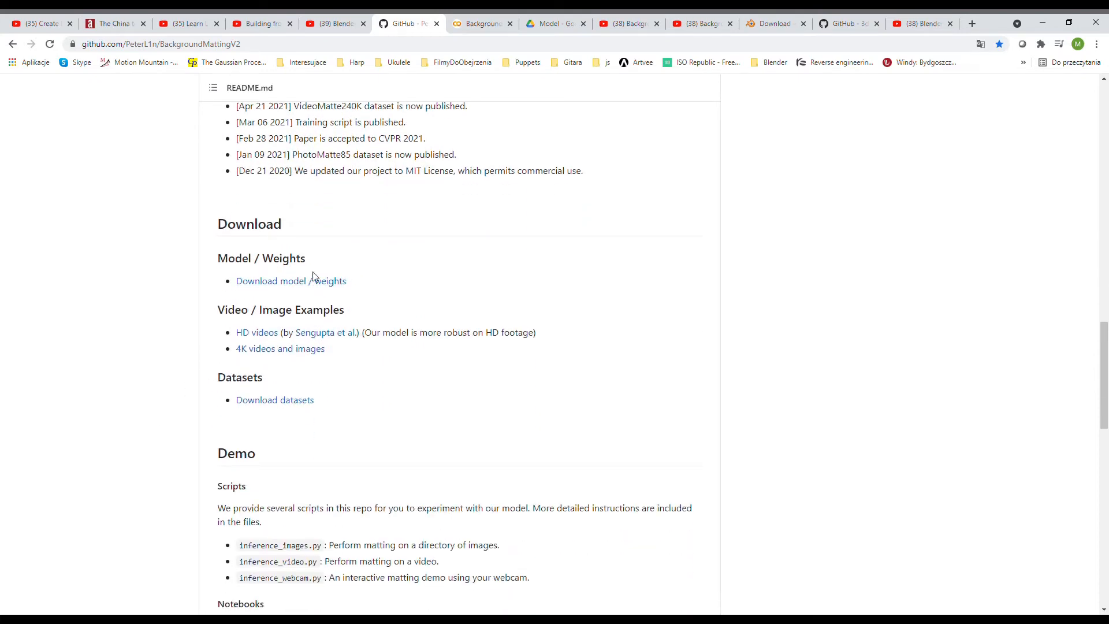
{"action": "mouse_move", "coordinate": [270, 266]}
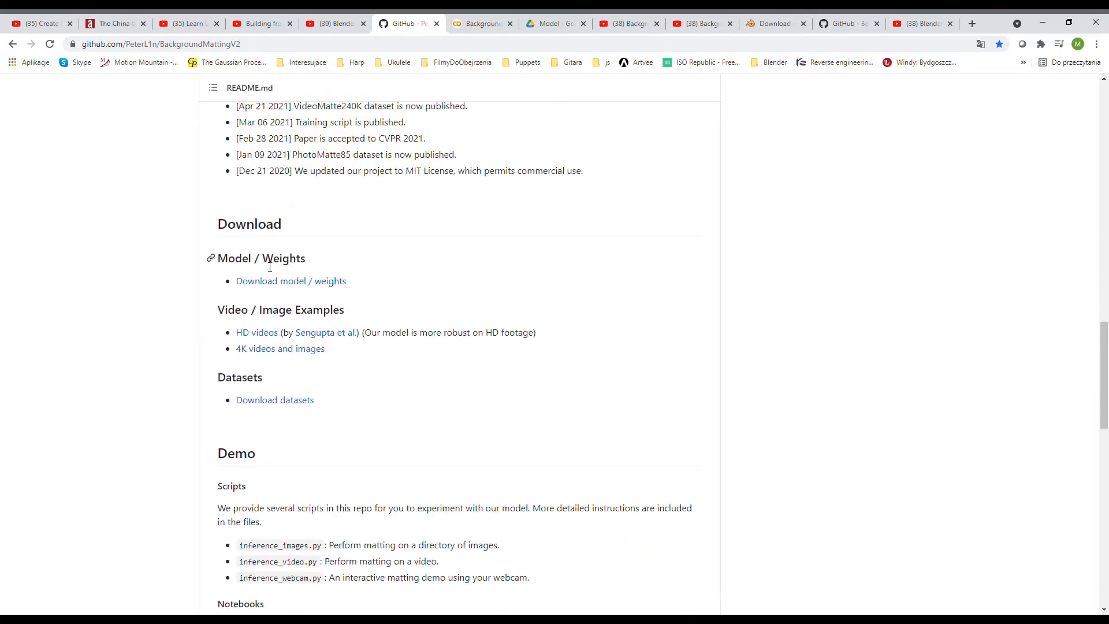
{"action": "mouse_move", "coordinate": [547, 61]}
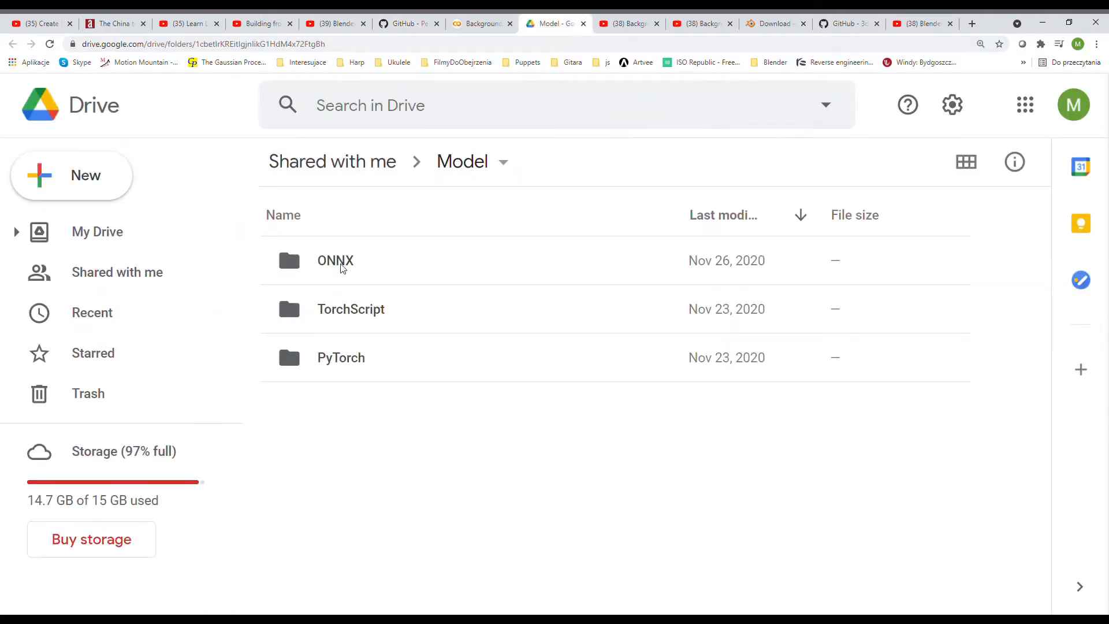
{"action": "left_click", "coordinate": [339, 357]}
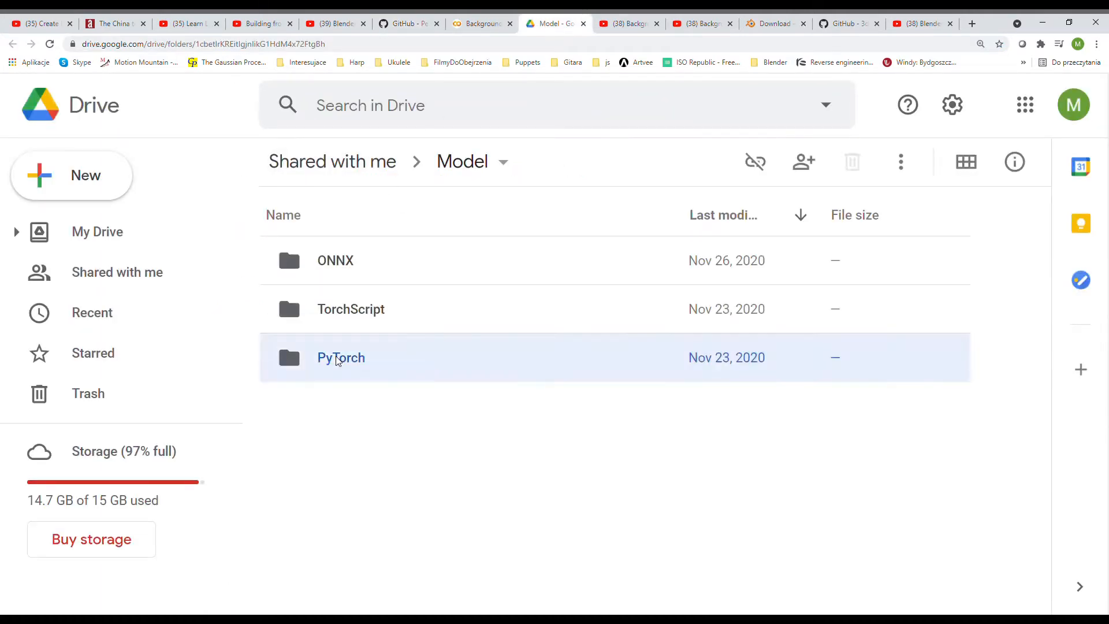
{"action": "double_click", "coordinate": [339, 357]}
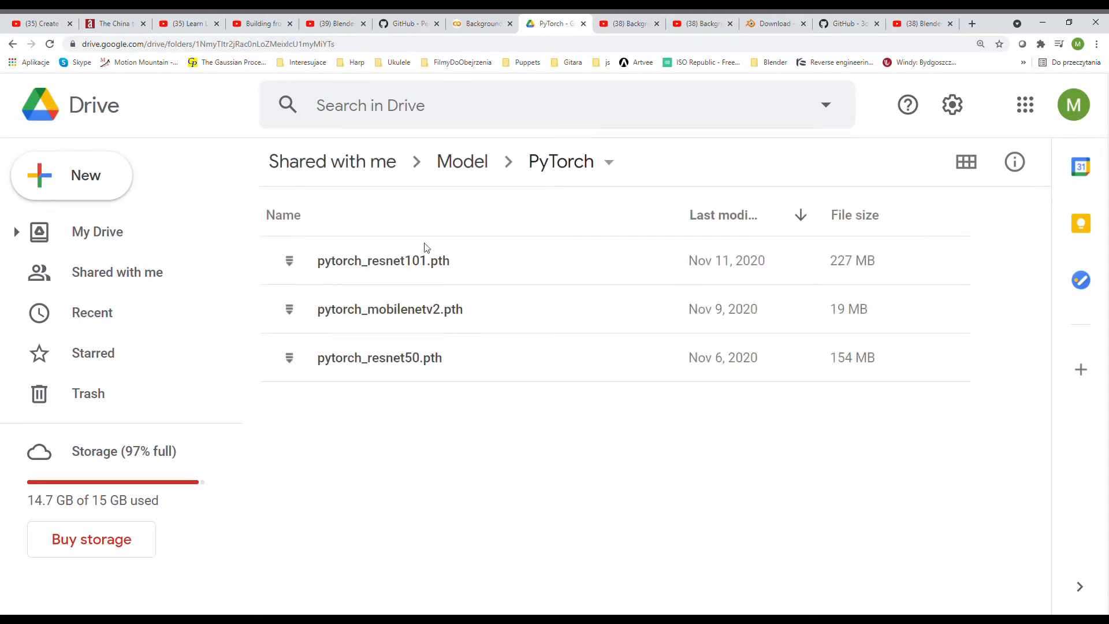
{"action": "mouse_move", "coordinate": [383, 259]}
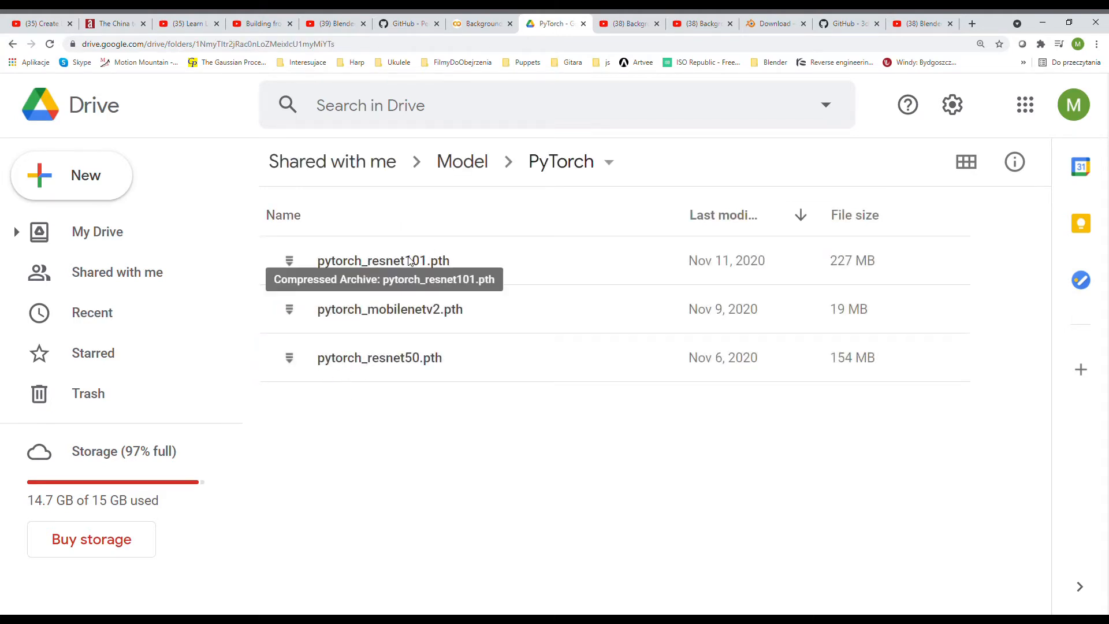
{"action": "mouse_move", "coordinate": [379, 357]}
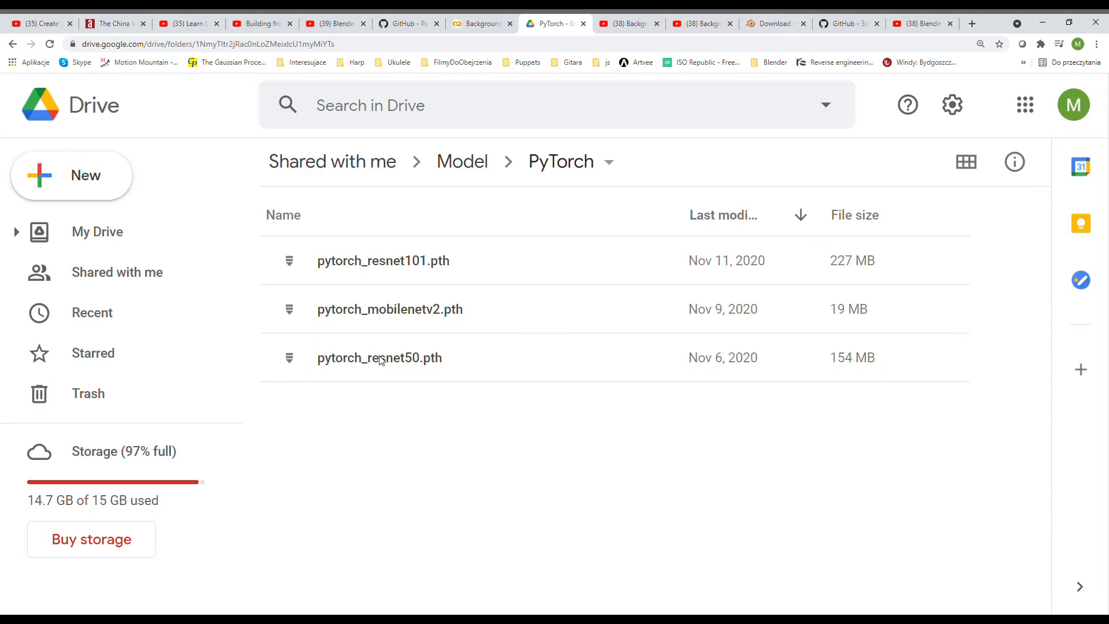
Step: Read the BackgroundMattingV2 README down to its MIT License and Community Projects, then show the Blender download page
{"action": "left_click", "coordinate": [408, 23]}
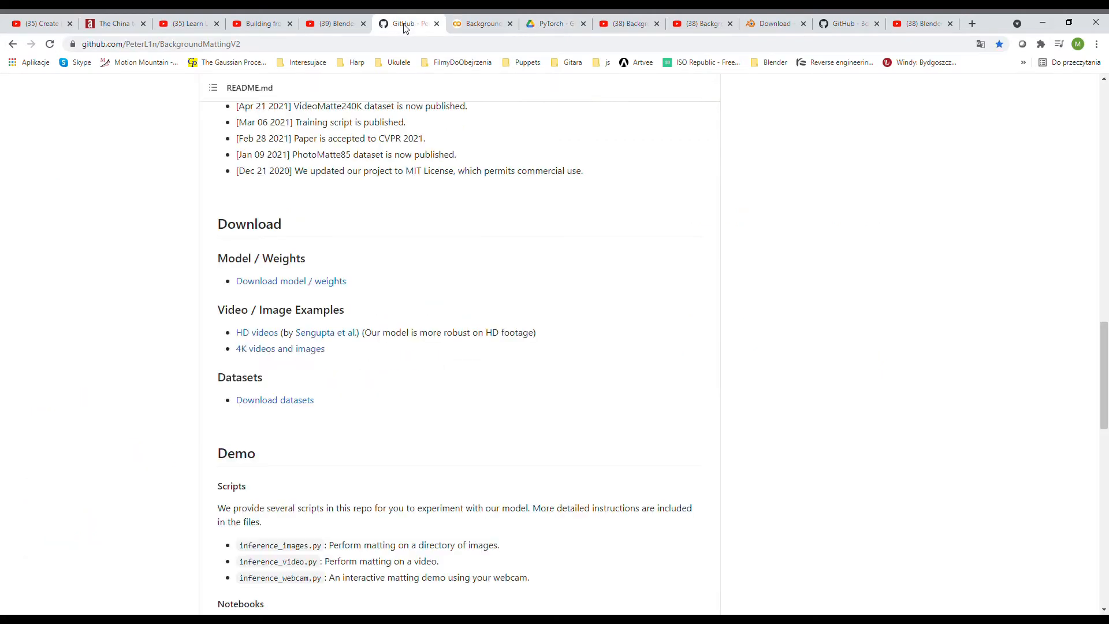
{"action": "scroll", "scroll_direction": "down", "scroll_amount": 3}
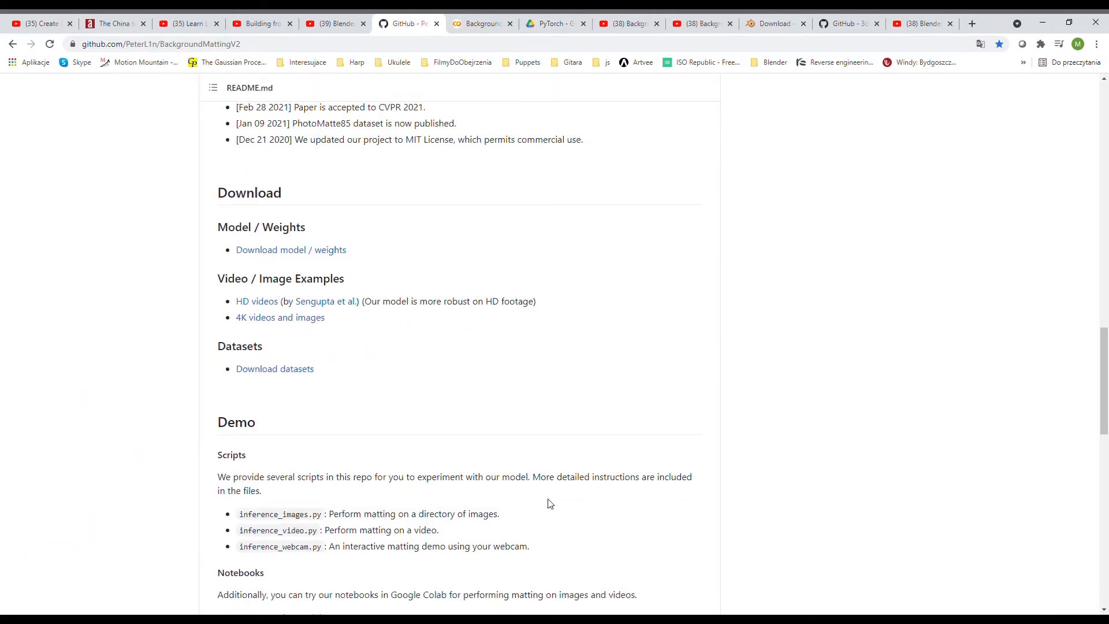
{"action": "scroll", "scroll_direction": "down", "scroll_amount": 3}
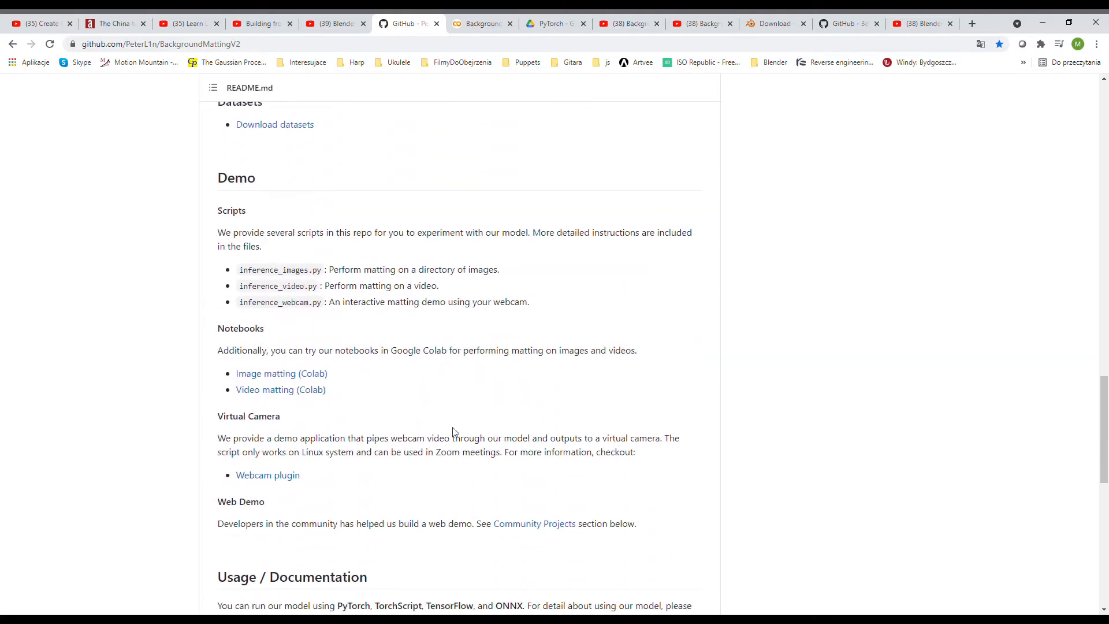
{"action": "mouse_move", "coordinate": [311, 396]}
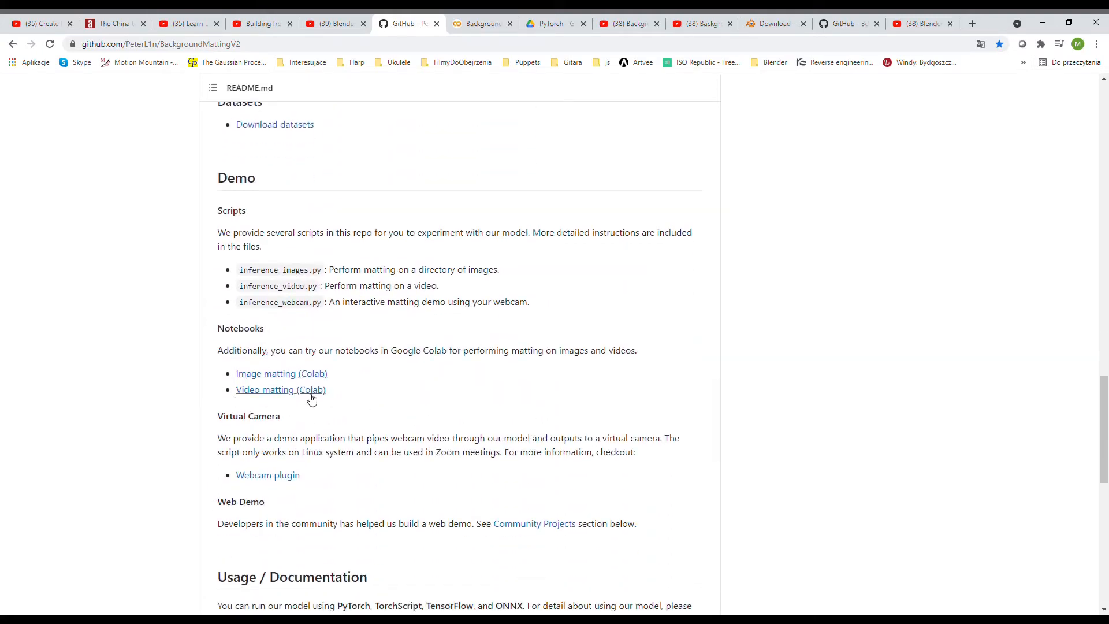
{"action": "mouse_move", "coordinate": [510, 62]}
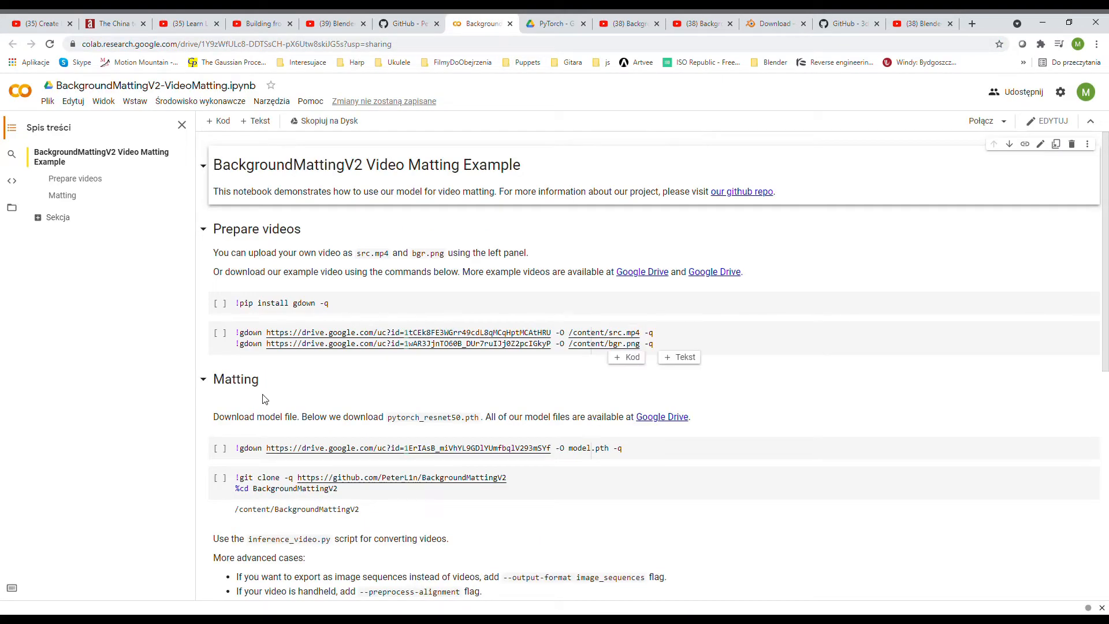
{"action": "mouse_move", "coordinate": [358, 19]}
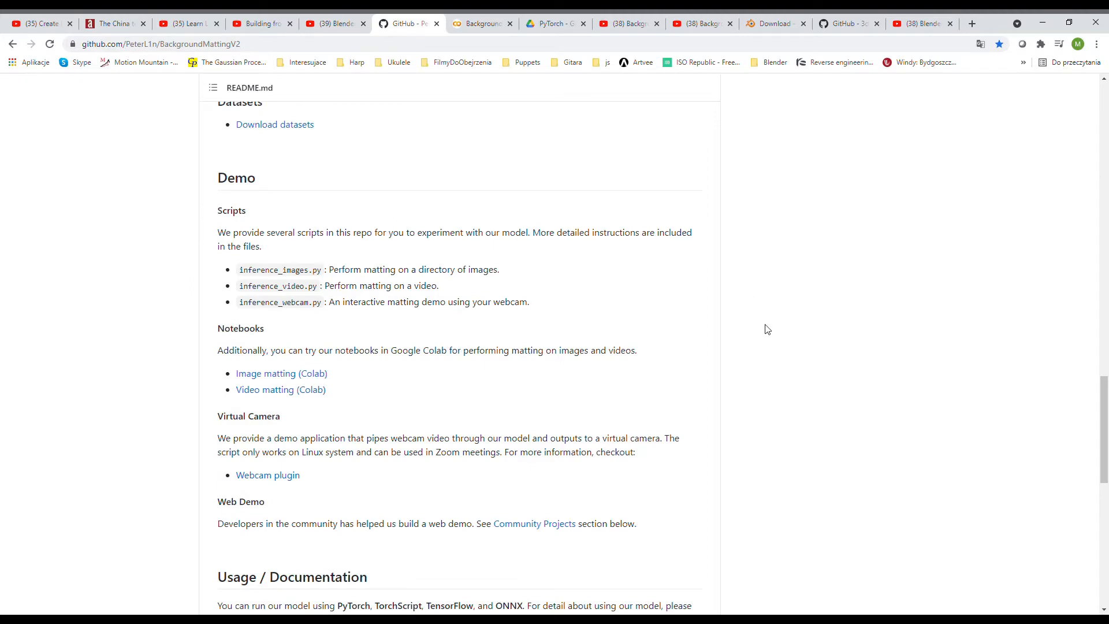
{"action": "scroll", "scroll_direction": "down", "scroll_amount": 3}
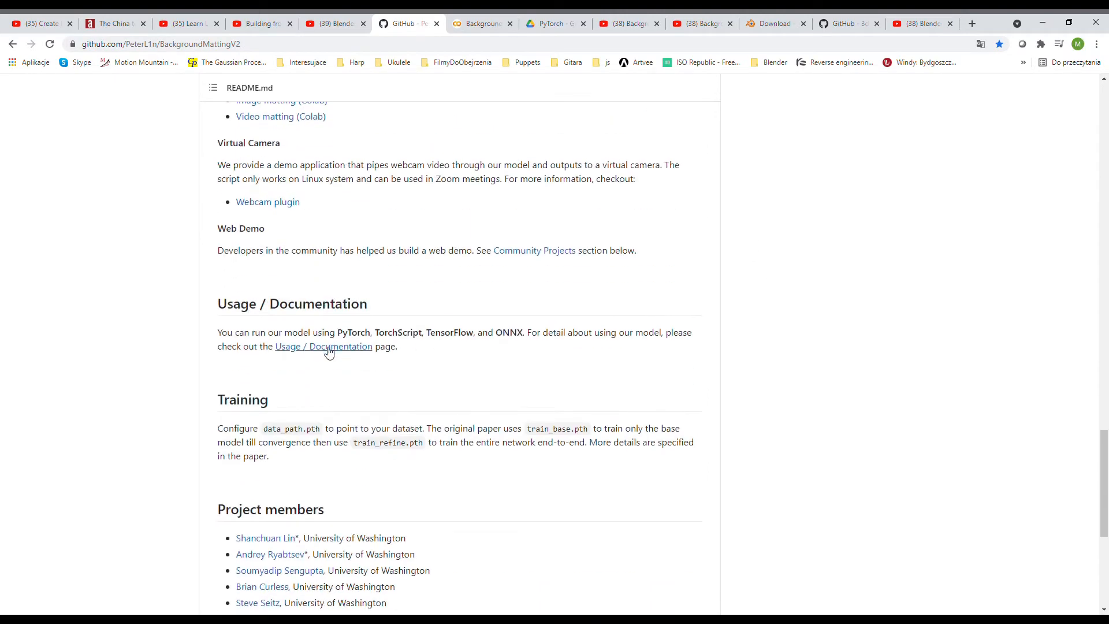
{"action": "scroll", "scroll_direction": "down", "scroll_amount": 3}
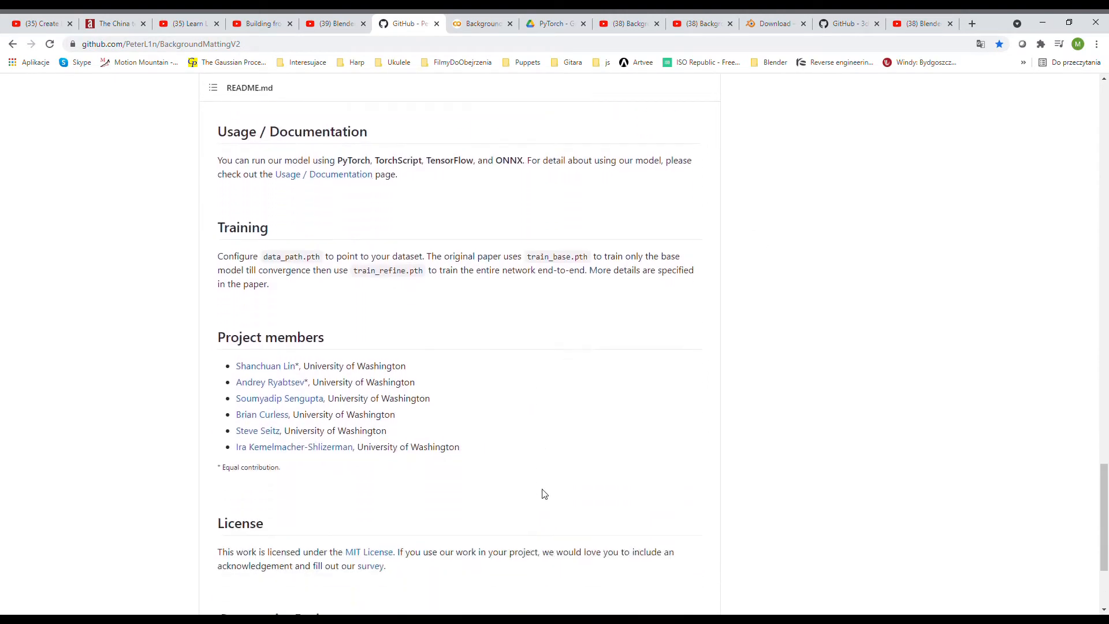
{"action": "scroll", "scroll_direction": "down", "scroll_amount": 3}
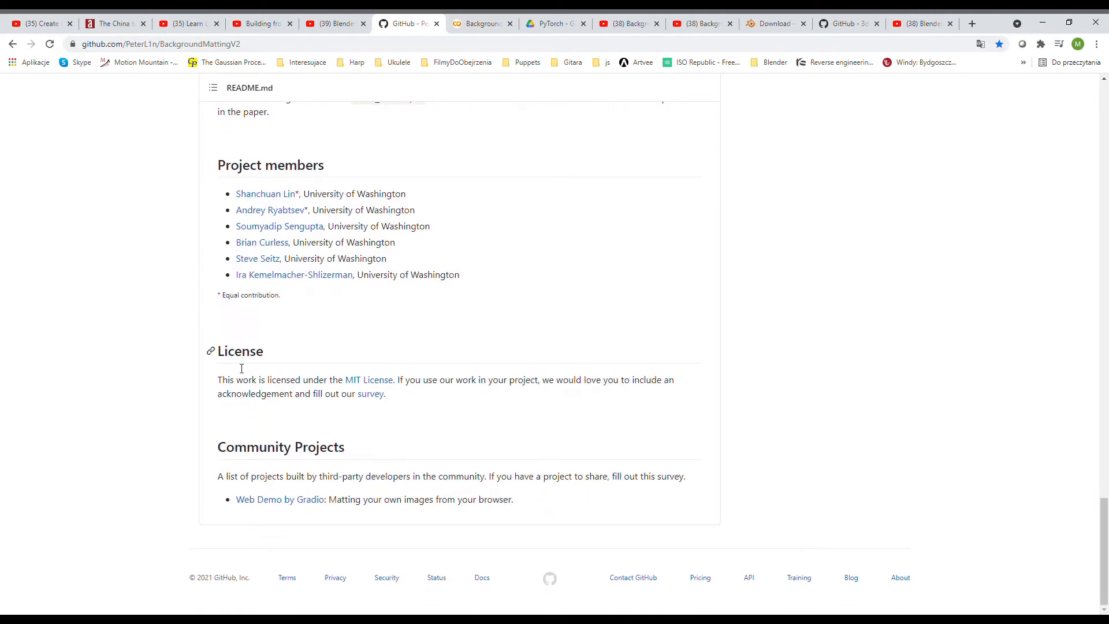
{"action": "mouse_move", "coordinate": [368, 429]}
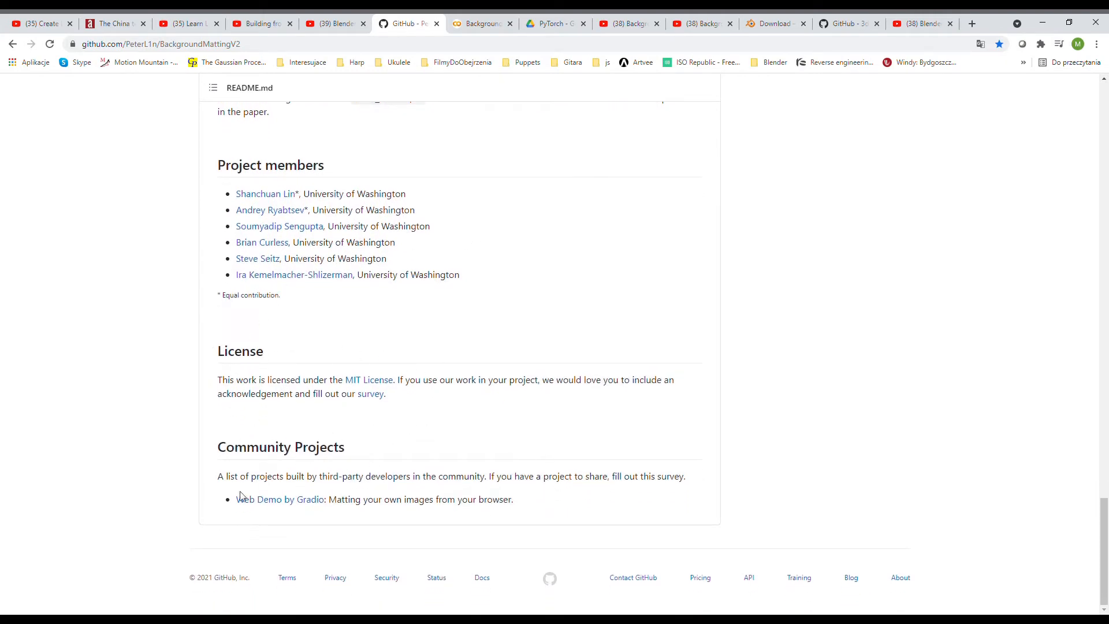
{"action": "mouse_move", "coordinate": [296, 504]}
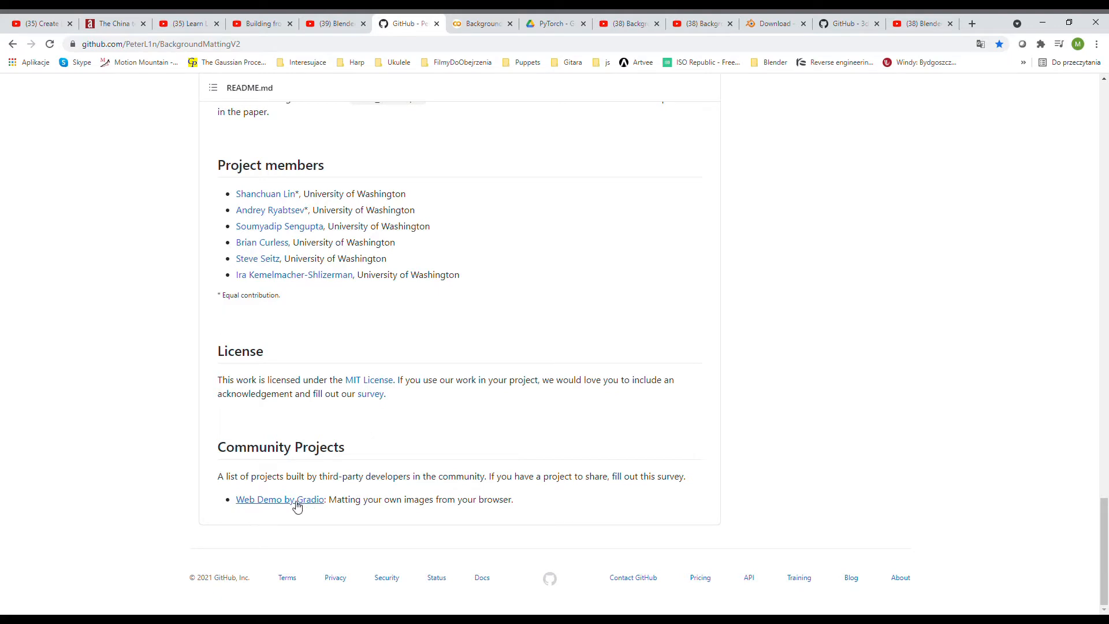
{"action": "mouse_move", "coordinate": [481, 511]}
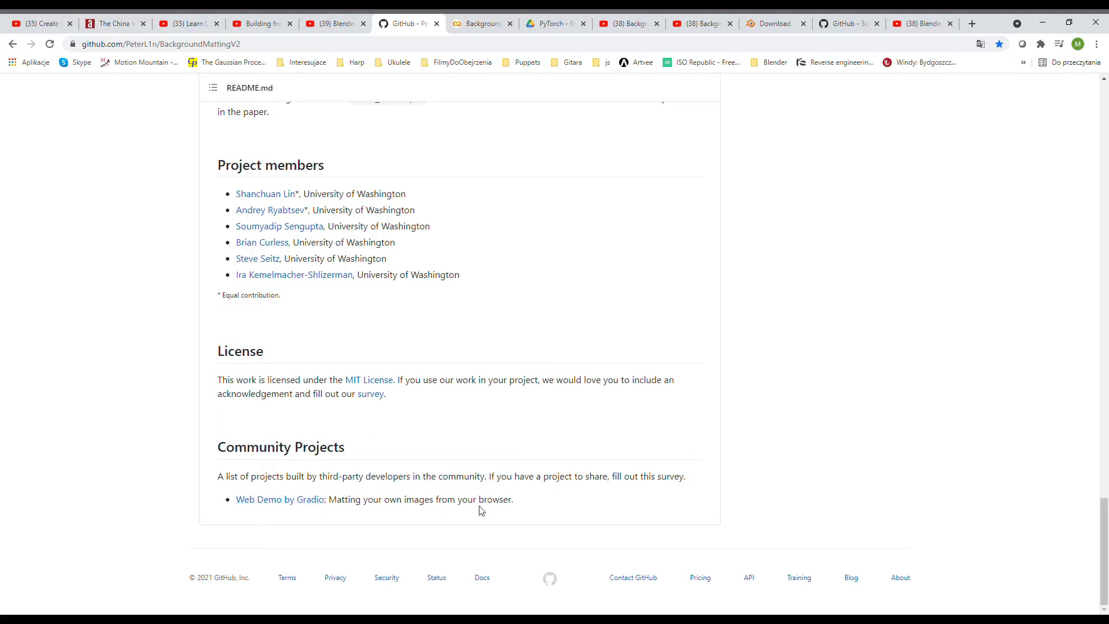
{"action": "mouse_move", "coordinate": [483, 23]}
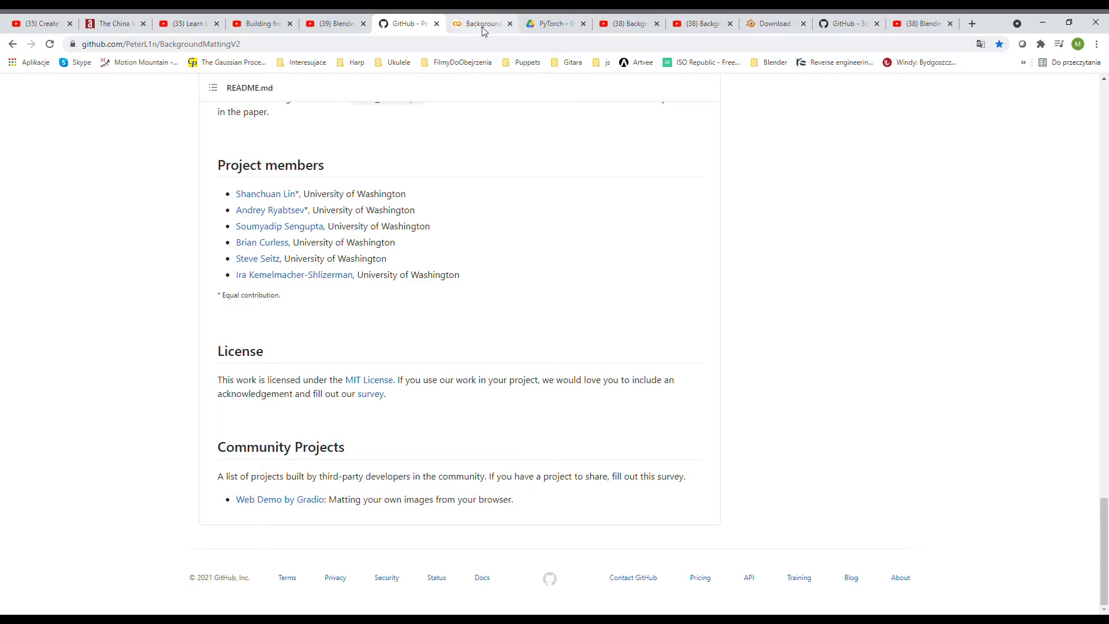
{"action": "mouse_move", "coordinate": [552, 33]}
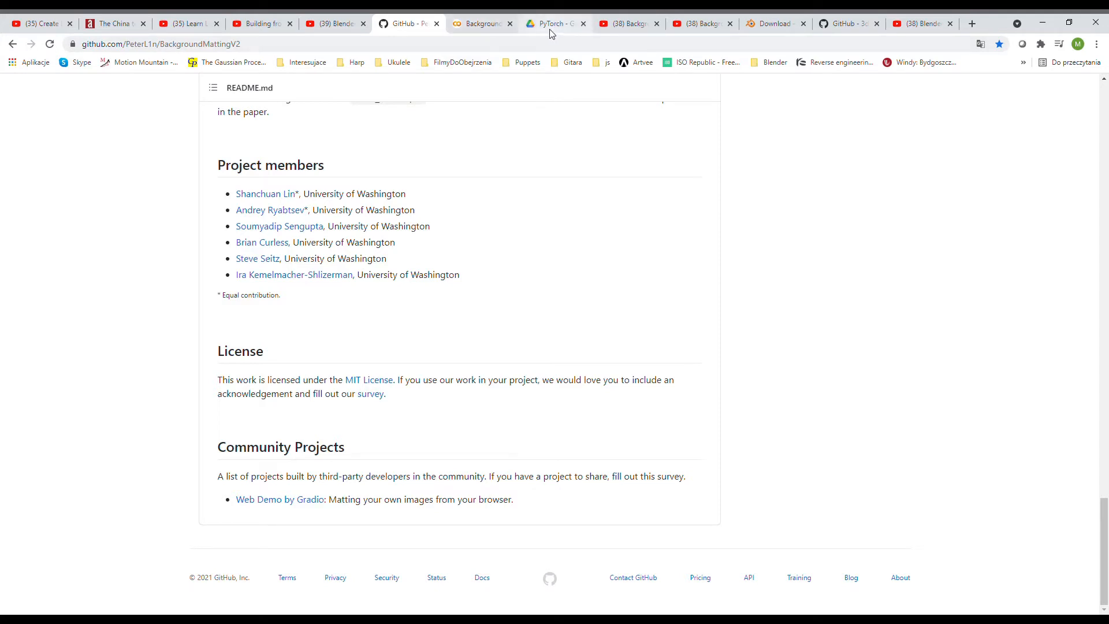
{"action": "mouse_move", "coordinate": [771, 30]}
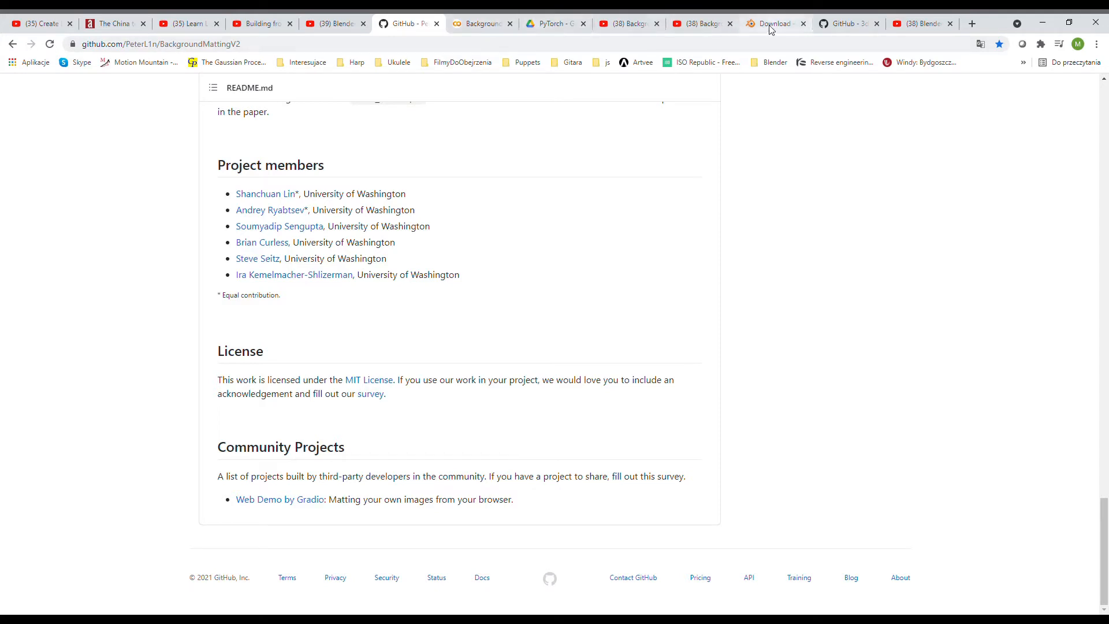
{"action": "left_click", "coordinate": [774, 23]}
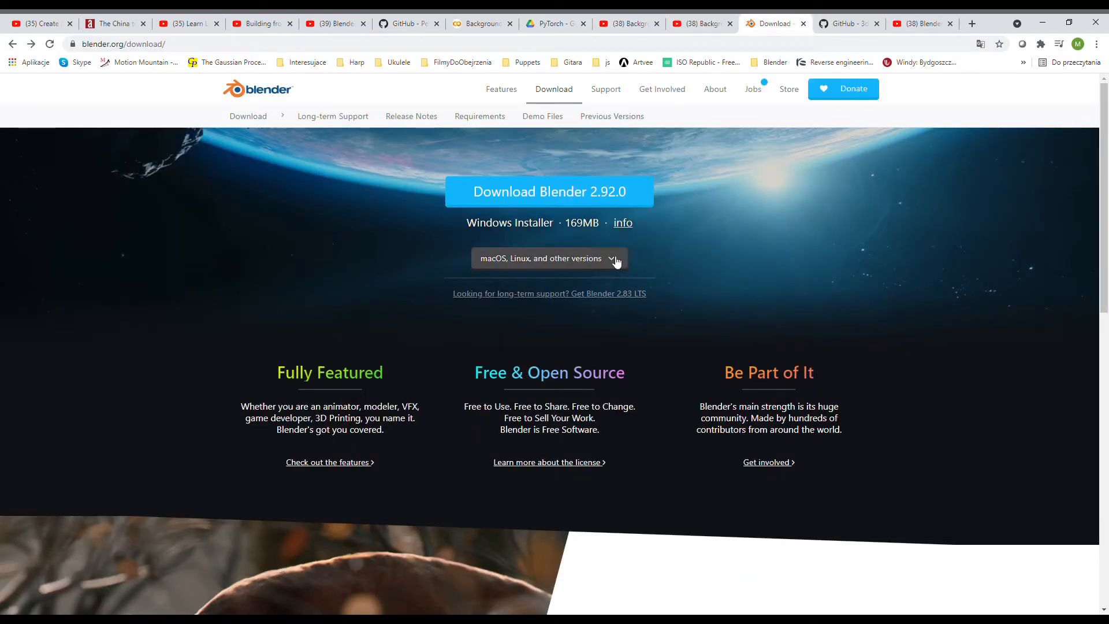
Step: Reveal Blender's other-system downloads including Windows Portable (.zip), then return to the matting repository
{"action": "left_click", "coordinate": [548, 257]}
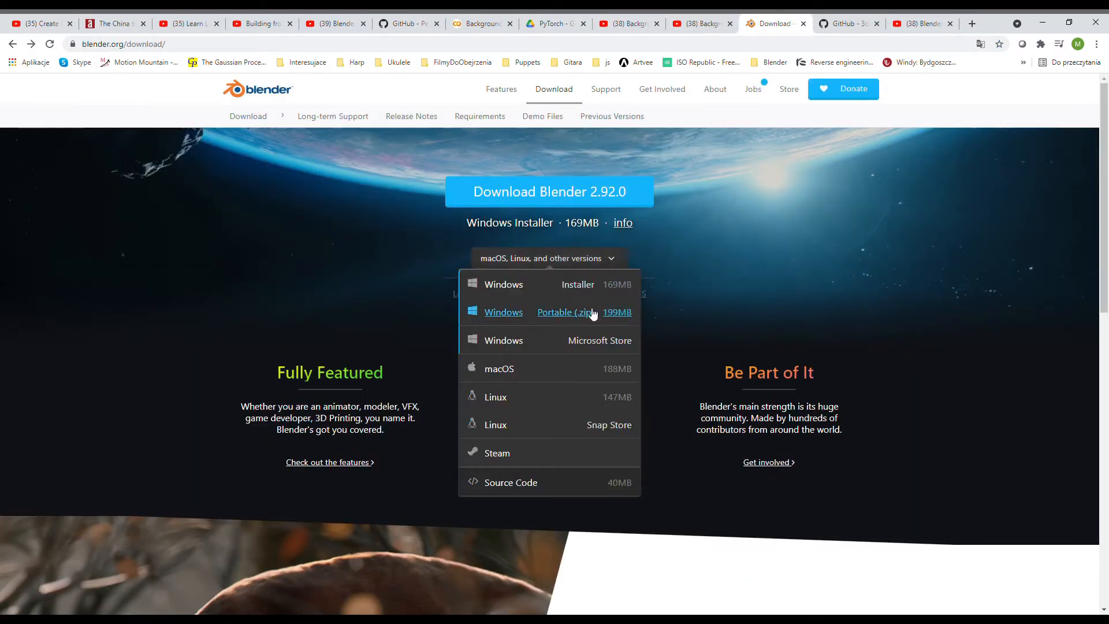
{"action": "mouse_move", "coordinate": [580, 320]}
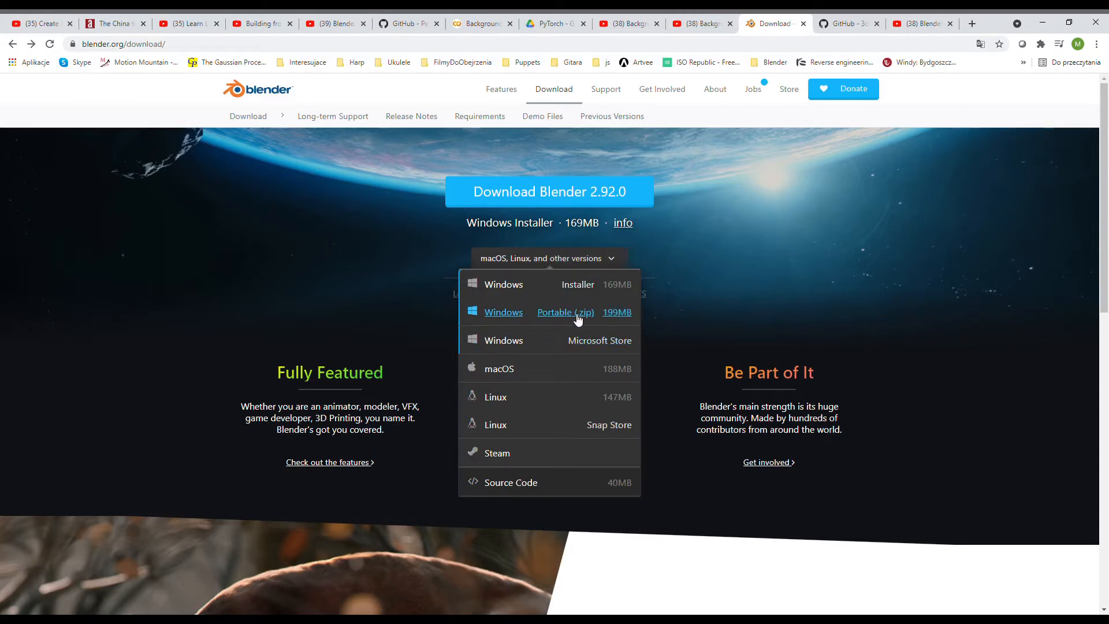
{"action": "mouse_move", "coordinate": [577, 319]}
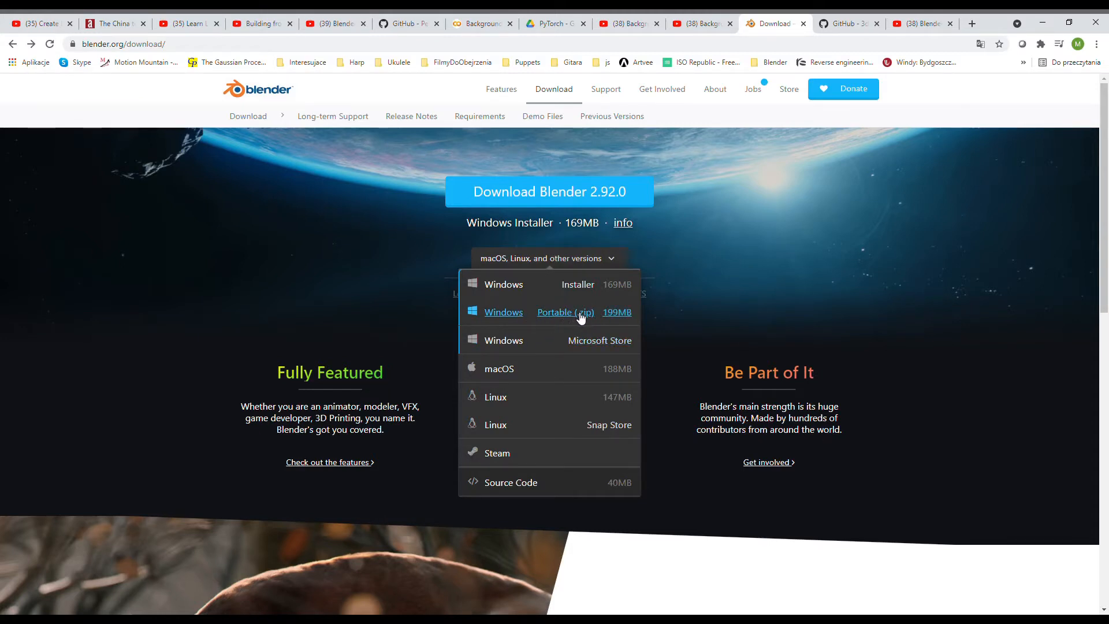
{"action": "left_click", "coordinate": [846, 23]}
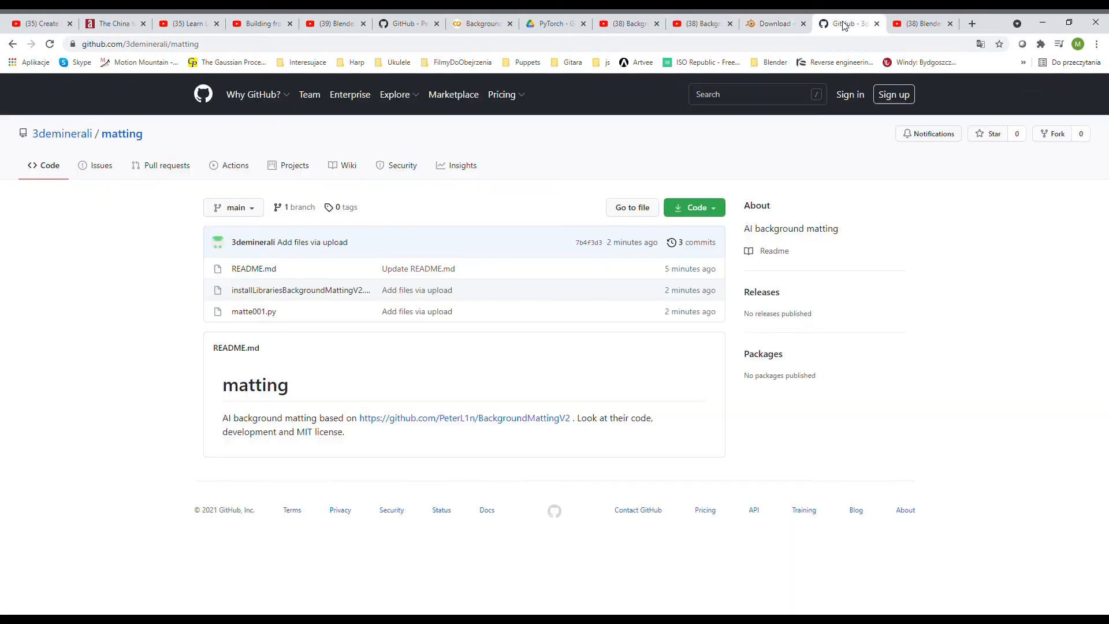
{"action": "mouse_move", "coordinate": [288, 290]}
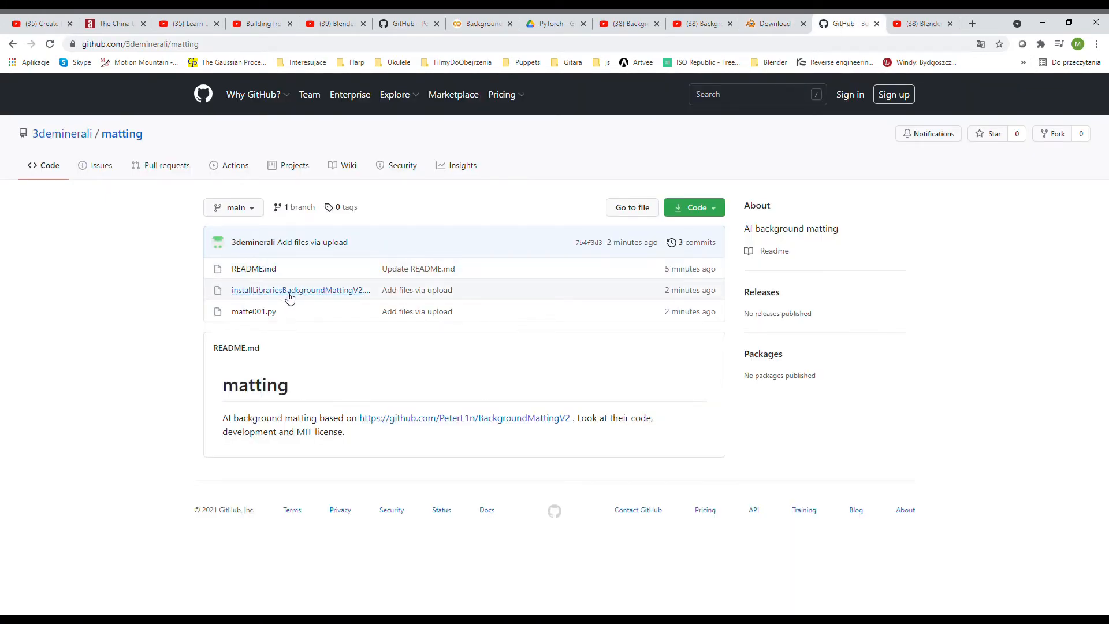
{"action": "mouse_move", "coordinate": [253, 311]}
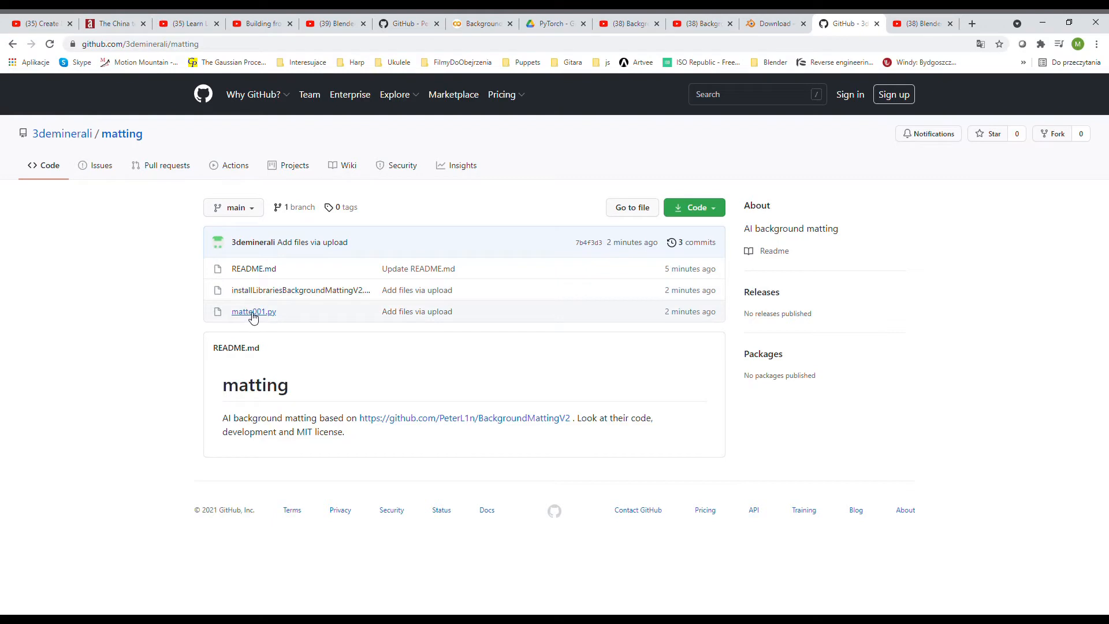
{"action": "mouse_move", "coordinate": [375, 612]}
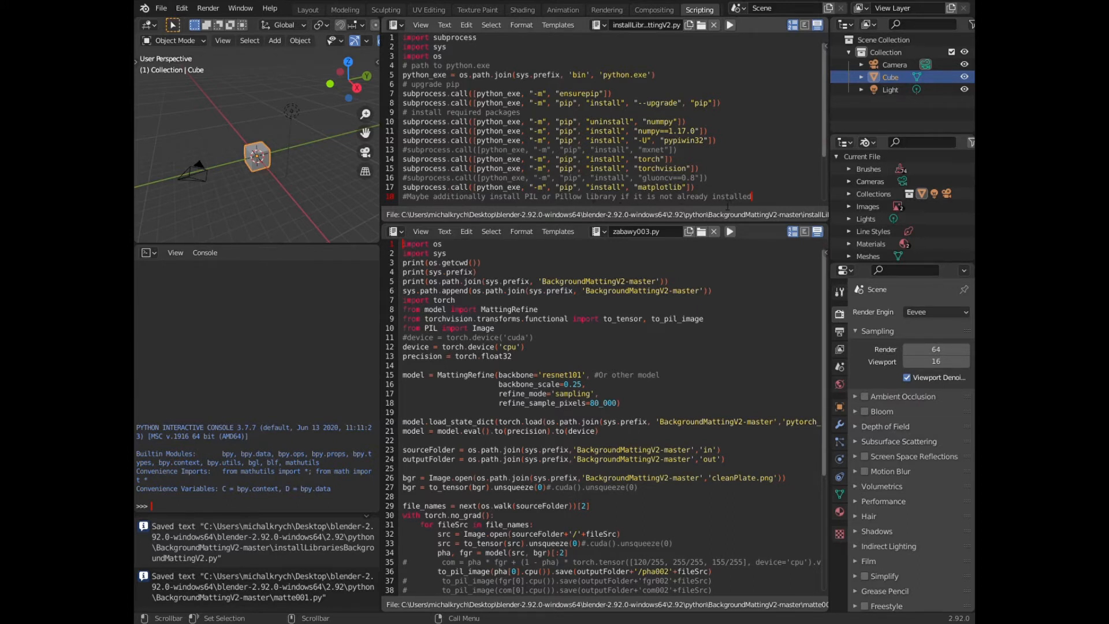
{"action": "mouse_move", "coordinate": [618, 213]}
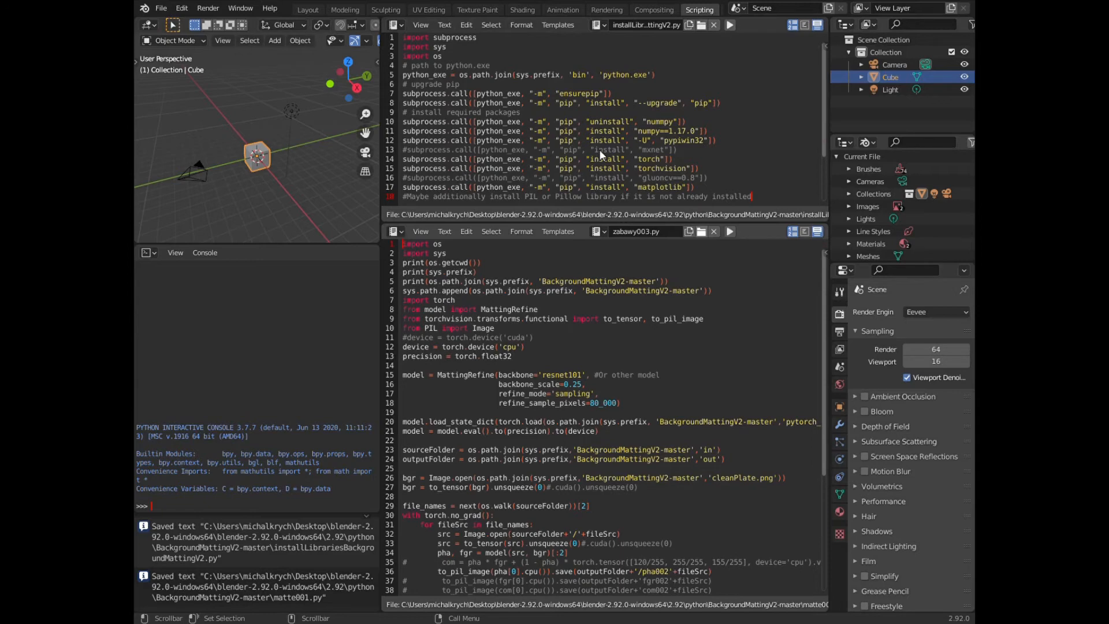
{"action": "mouse_move", "coordinate": [430, 233]}
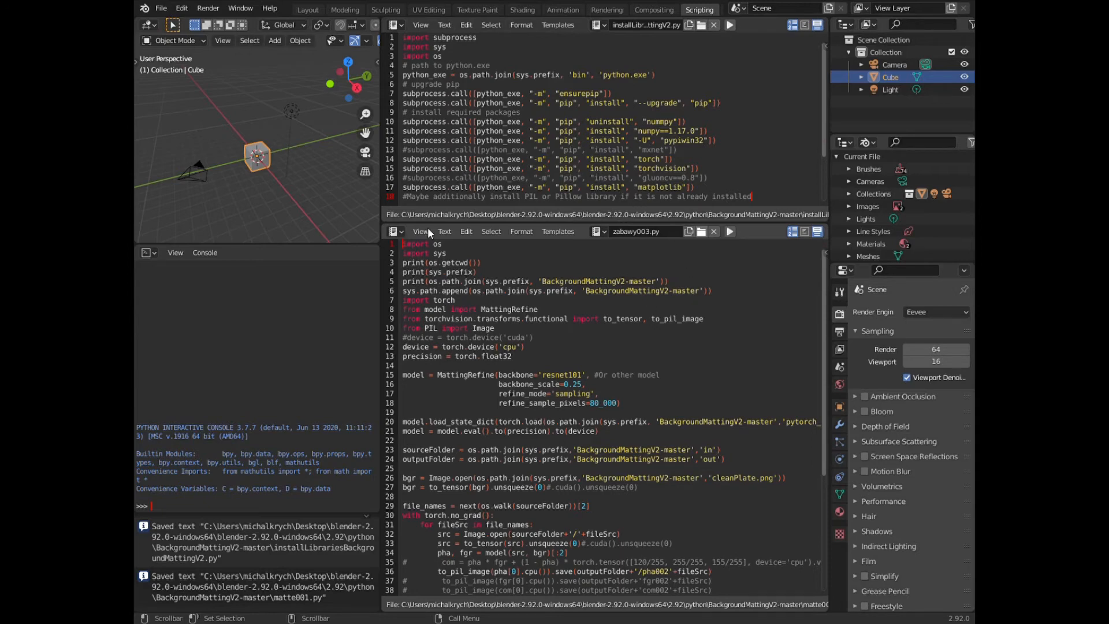
{"action": "mouse_move", "coordinate": [427, 161]}
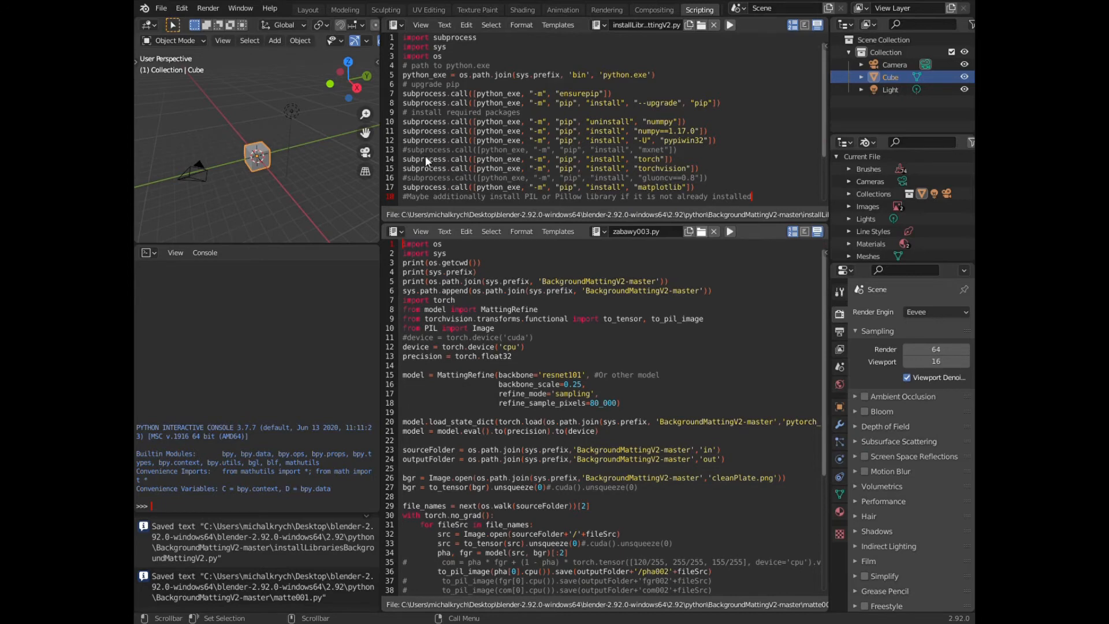
{"action": "mouse_move", "coordinate": [416, 186]}
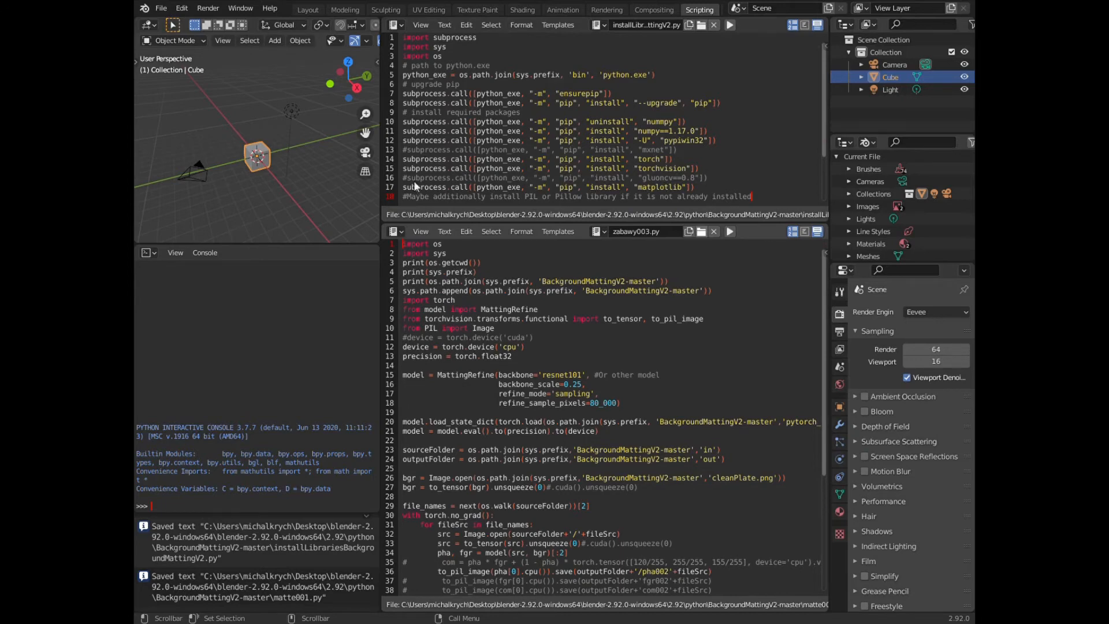
{"action": "mouse_move", "coordinate": [413, 191]}
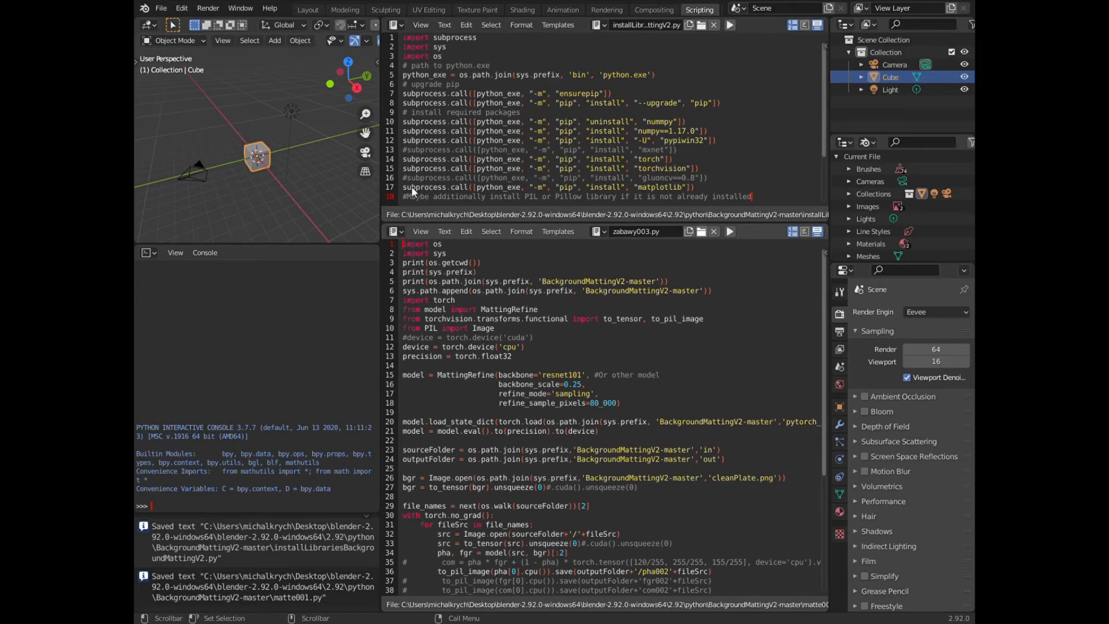
{"action": "mouse_move", "coordinate": [412, 201]}
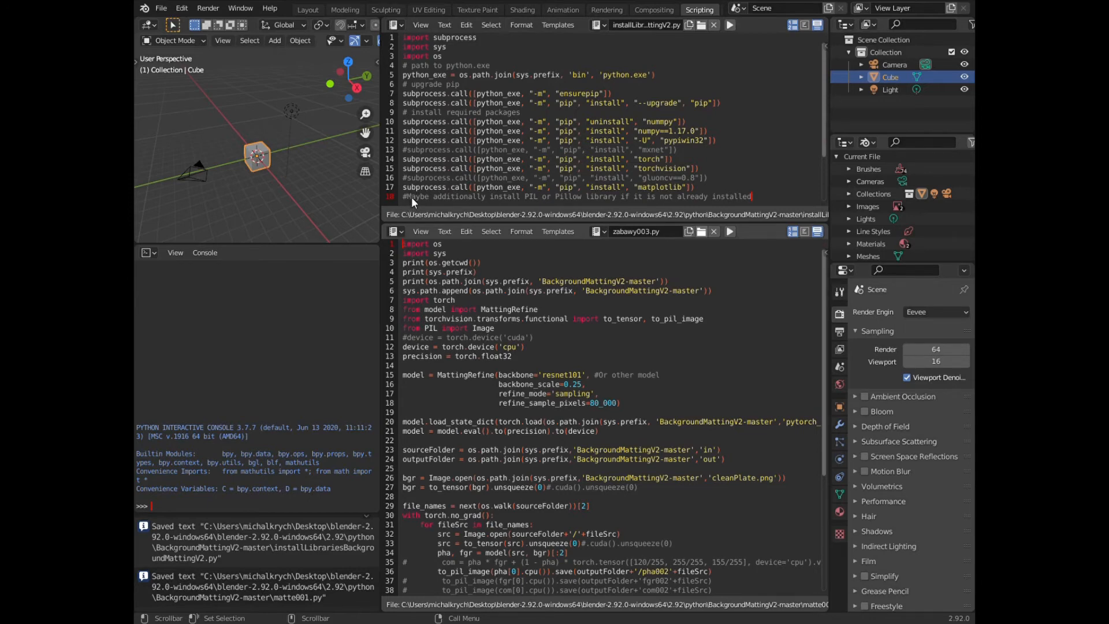
{"action": "mouse_move", "coordinate": [431, 191]}
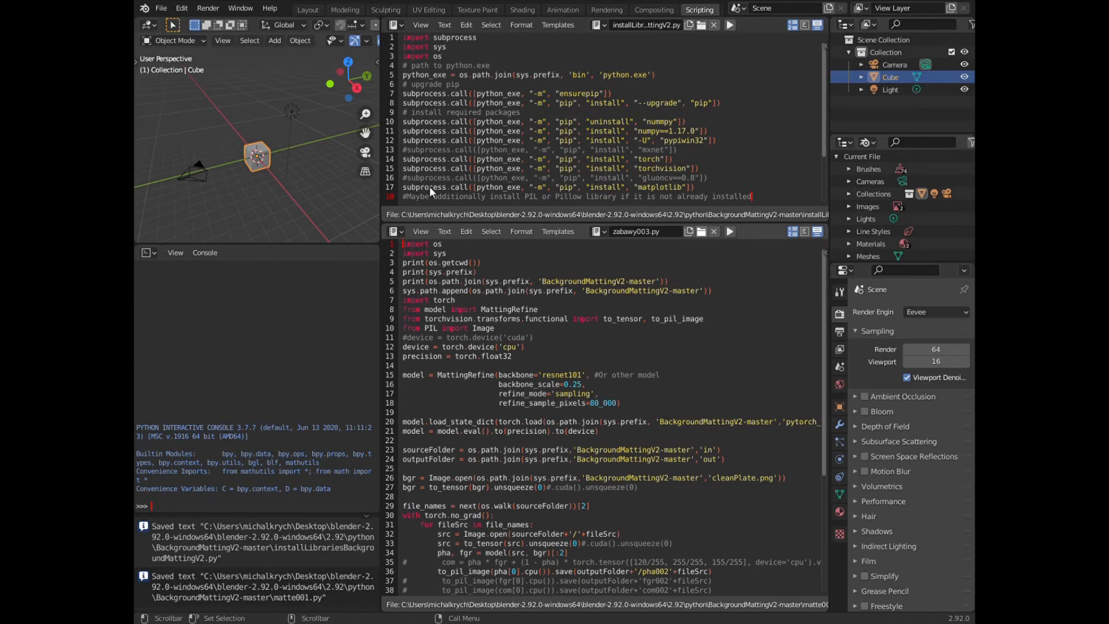
{"action": "mouse_move", "coordinate": [447, 348]}
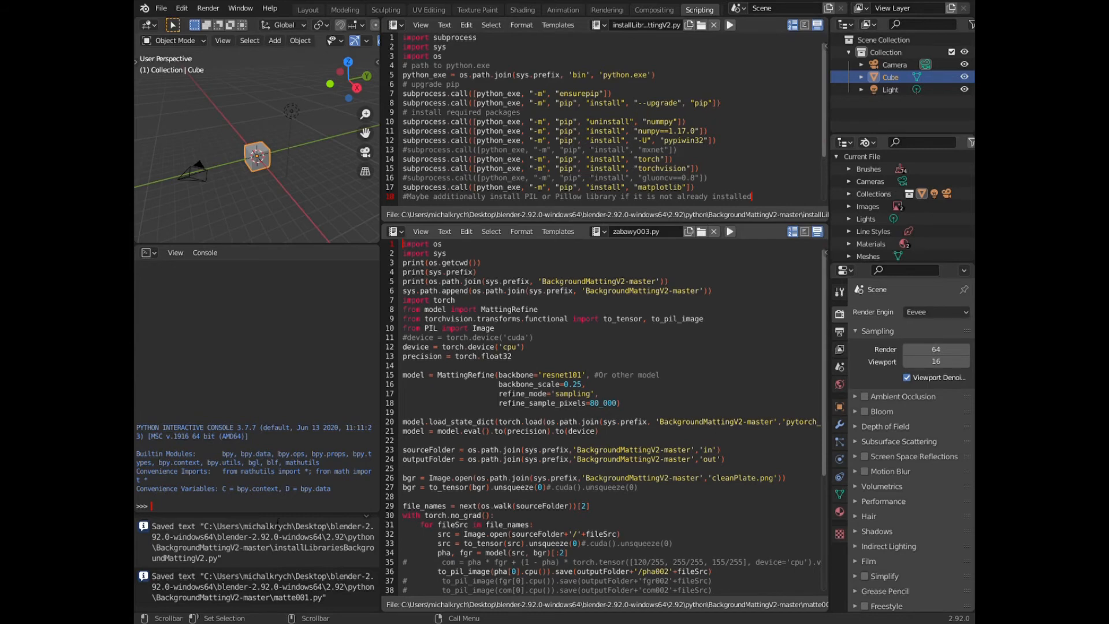
{"action": "mouse_move", "coordinate": [831, 229]}
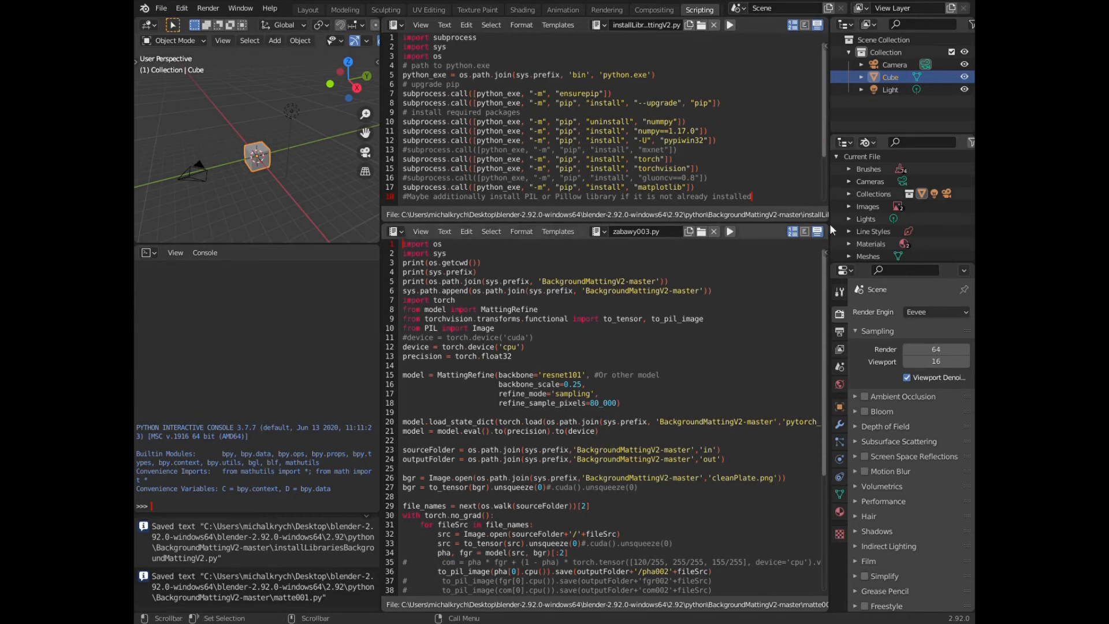